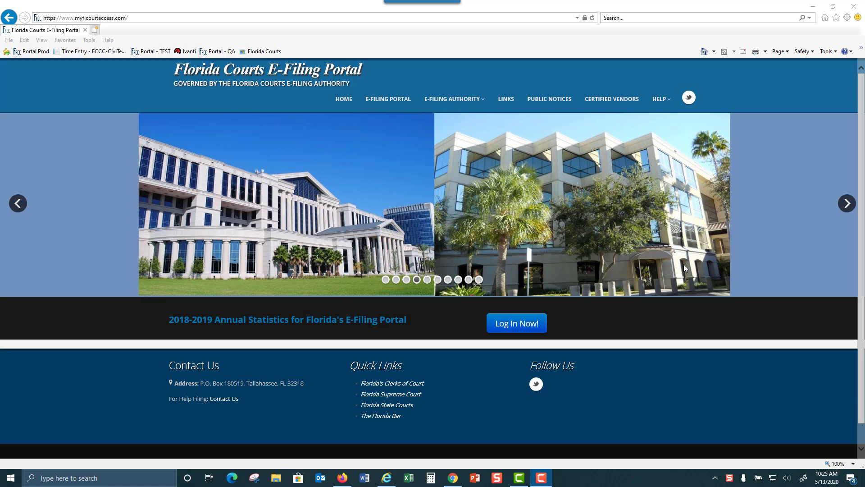
mouse_move(661, 246)
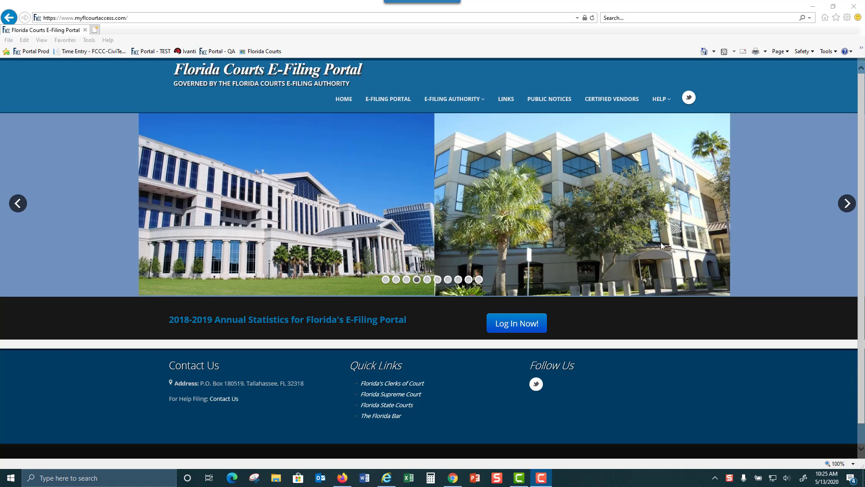
mouse_move(636, 231)
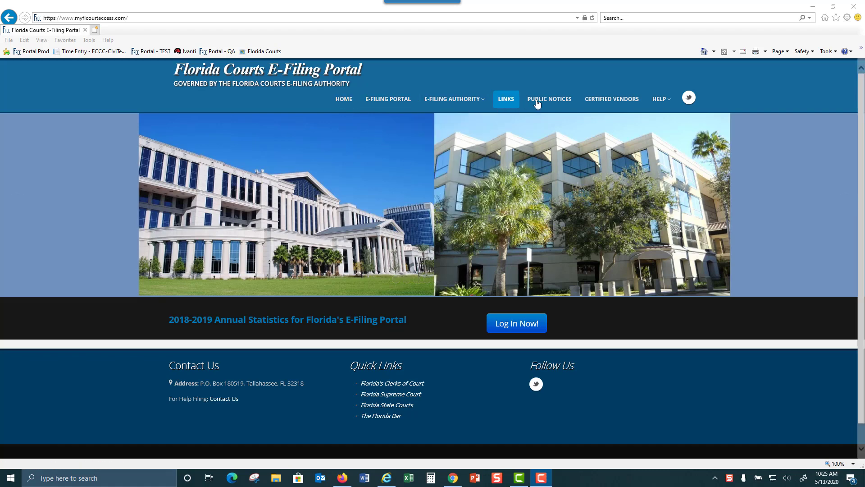
Step: Open the FAQ's page from the HELP menu, listing PDF/A and E-Service filer FAQs
click(660, 99)
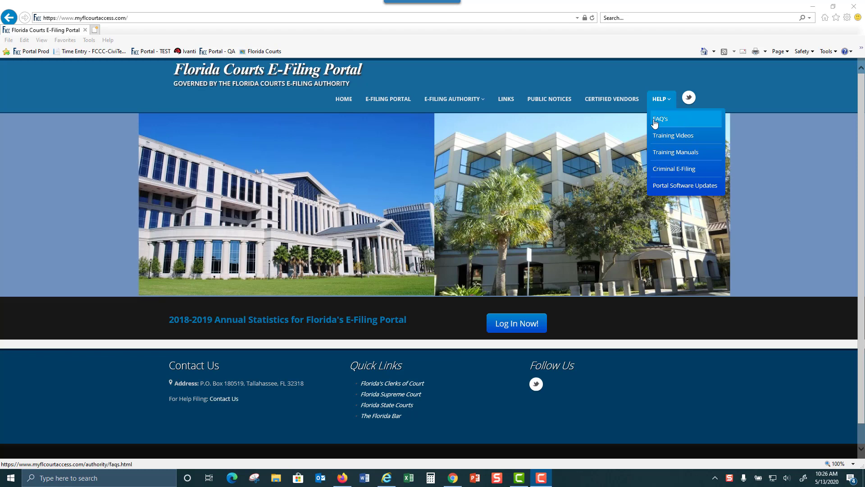
click(661, 119)
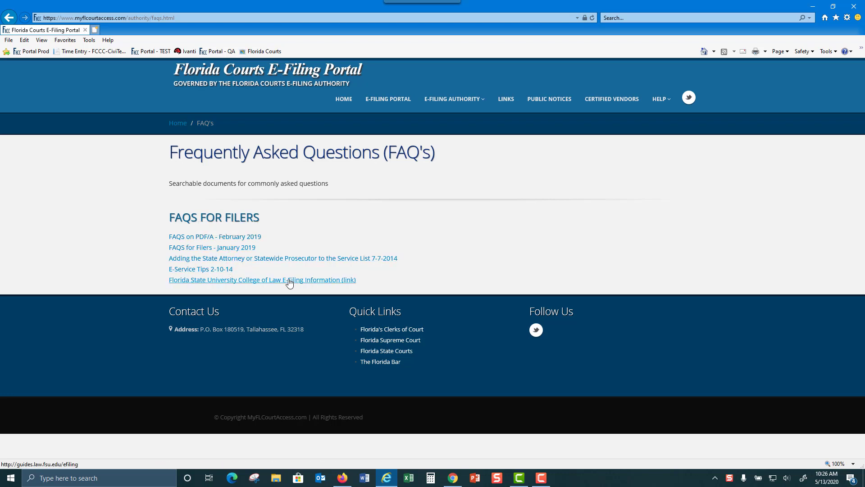
click(659, 99)
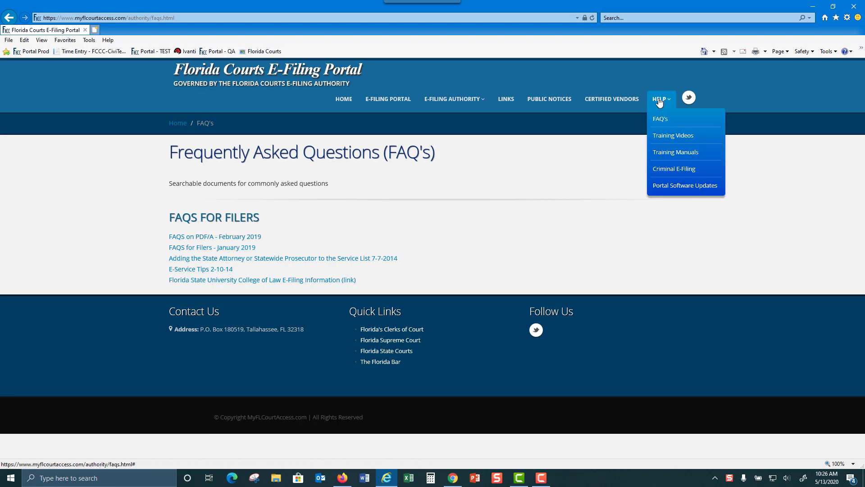
Step: Browse the attorney, self-represented, clerk and judicial e-filing video lists on Training Videos
click(671, 135)
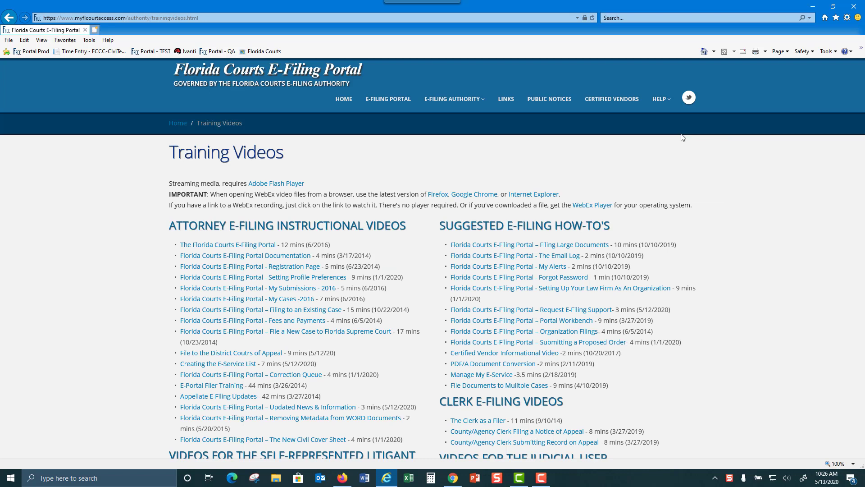
scroll(down, 3)
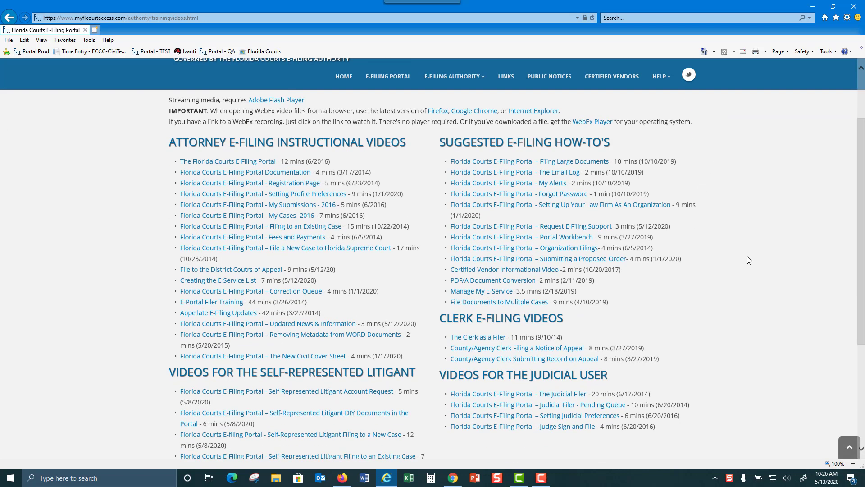
mouse_move(754, 240)
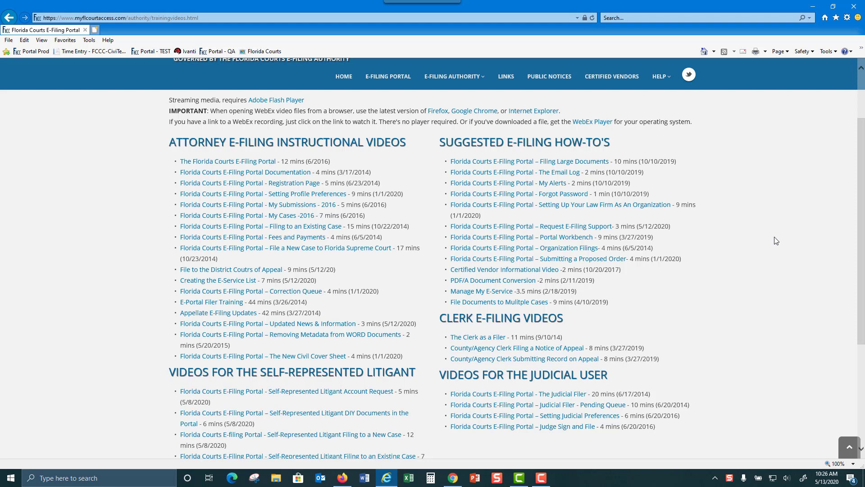
mouse_move(792, 230)
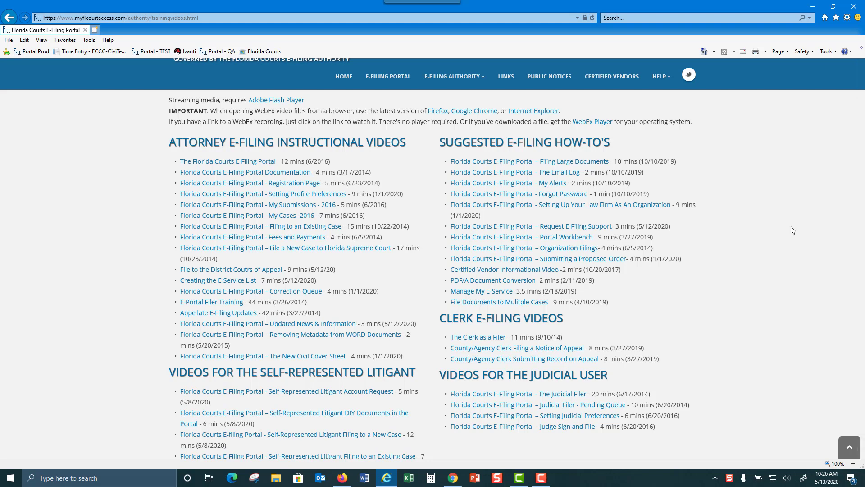
mouse_move(789, 275)
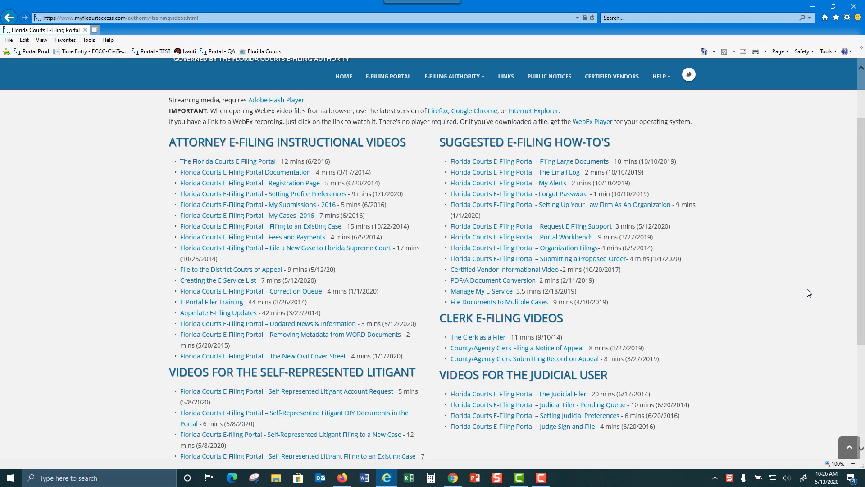
mouse_move(538, 258)
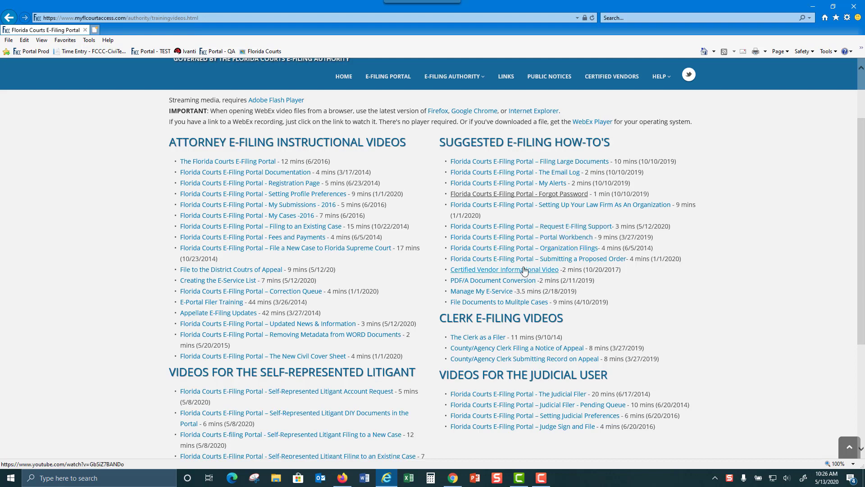
mouse_move(481, 291)
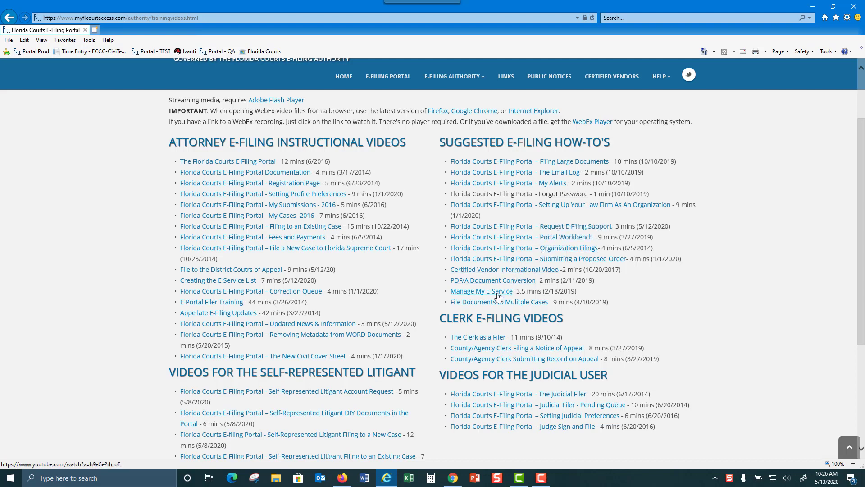
scroll(down, 3)
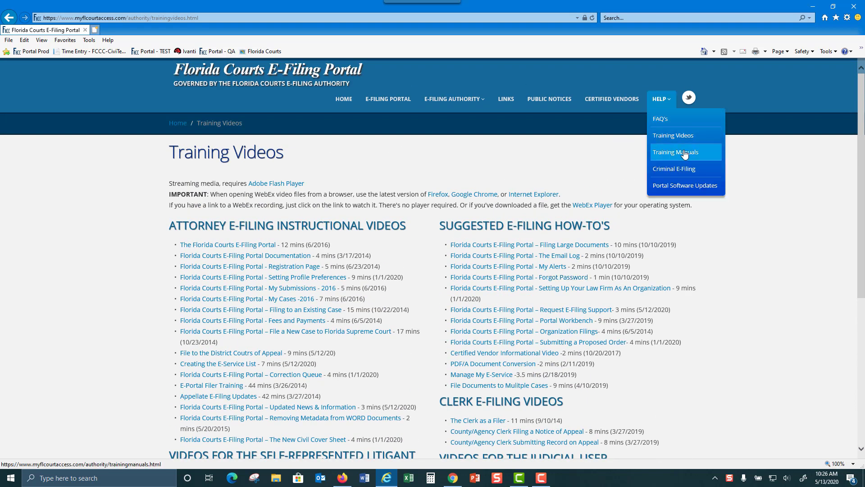
Step: Choose Training Manuals from the HELP menu to view the listed materials and user manuals
click(675, 152)
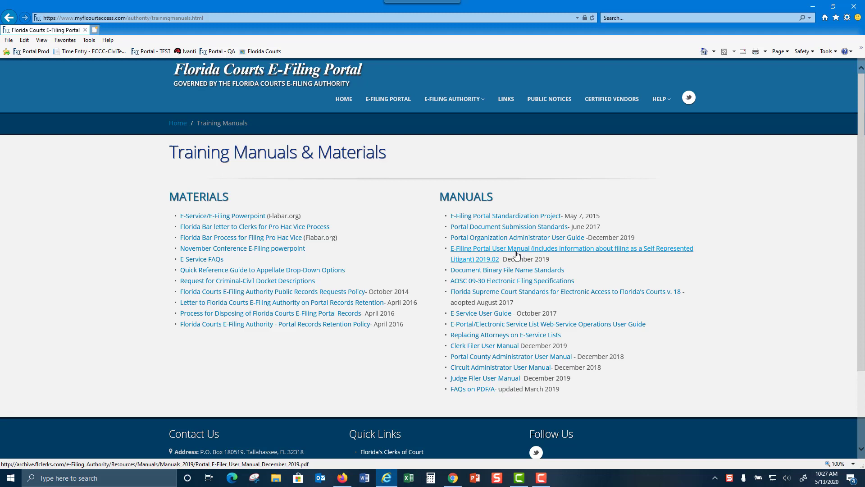
mouse_move(512, 281)
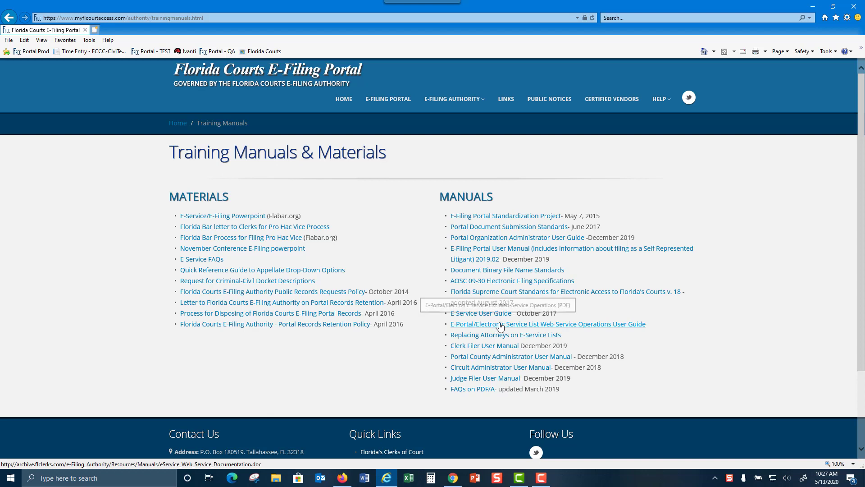
mouse_move(798, 279)
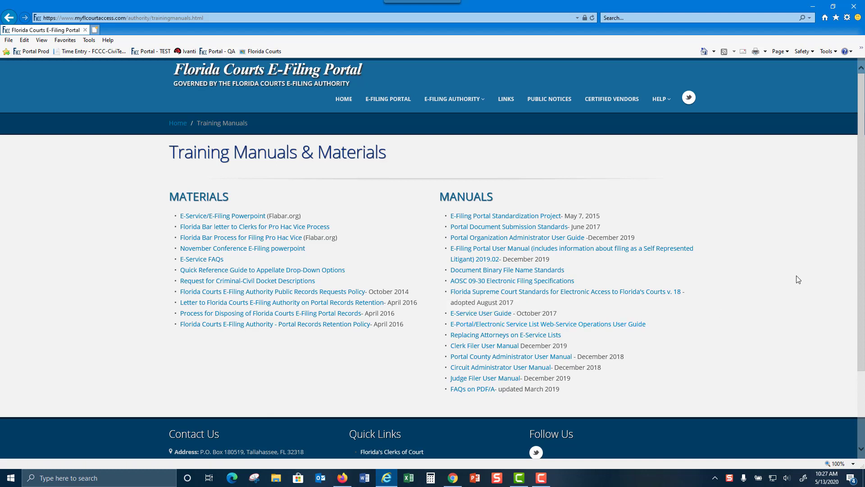
mouse_move(788, 276)
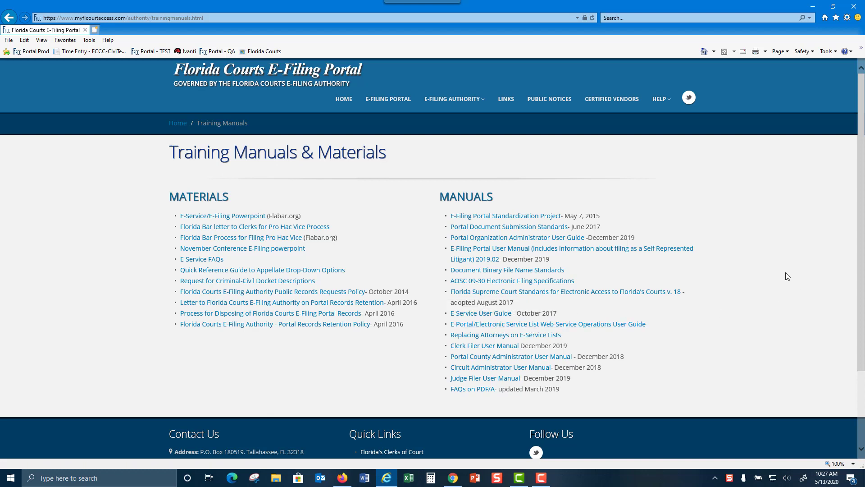
mouse_move(782, 257)
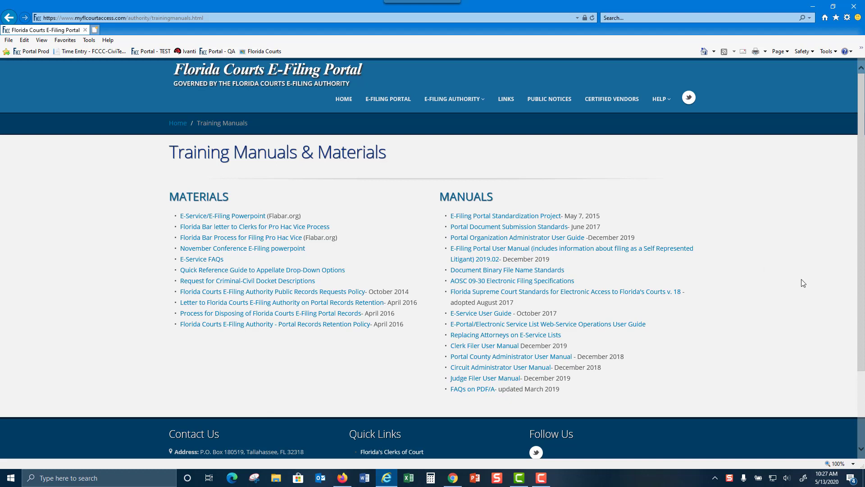
mouse_move(803, 283)
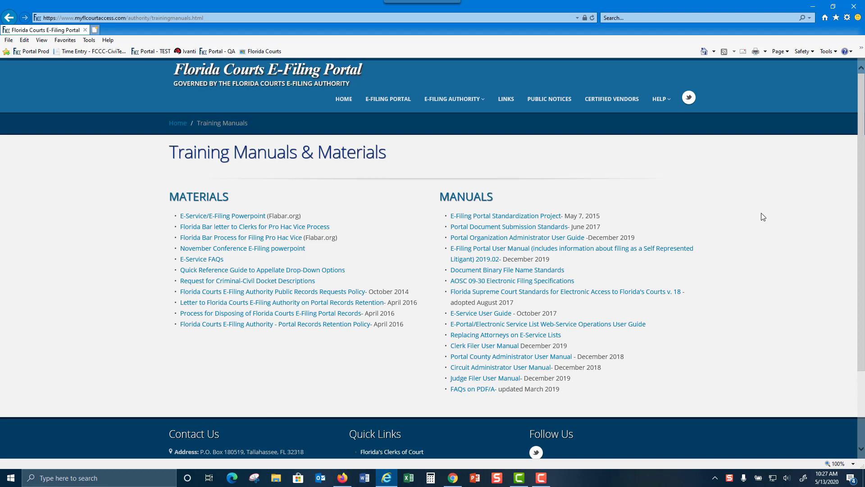
Step: View the Portal Software Updates page, then return to Training Videos through HELP
click(660, 98)
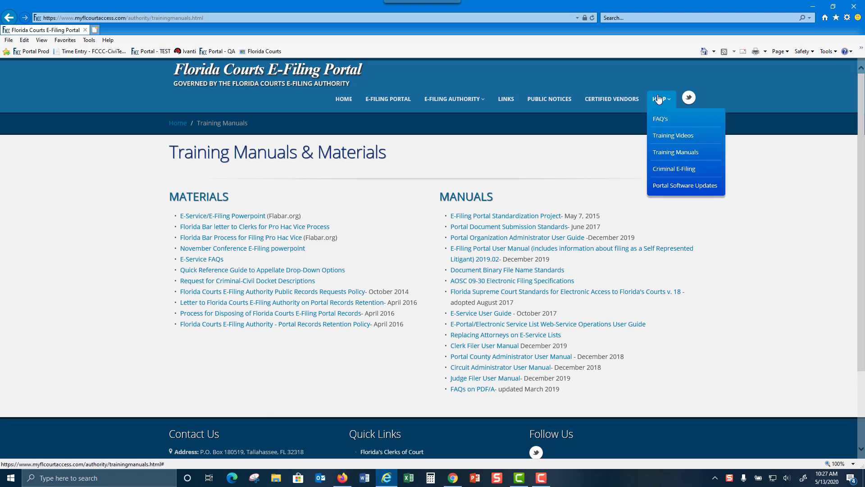
mouse_move(673, 169)
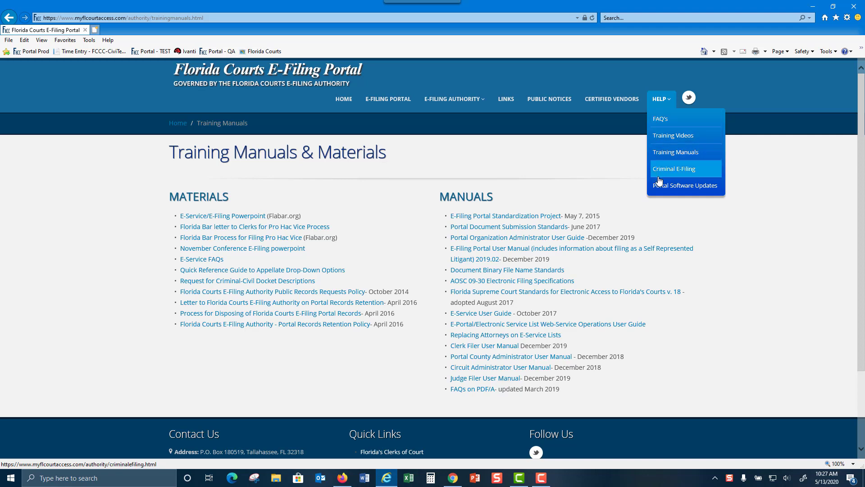
click(684, 184)
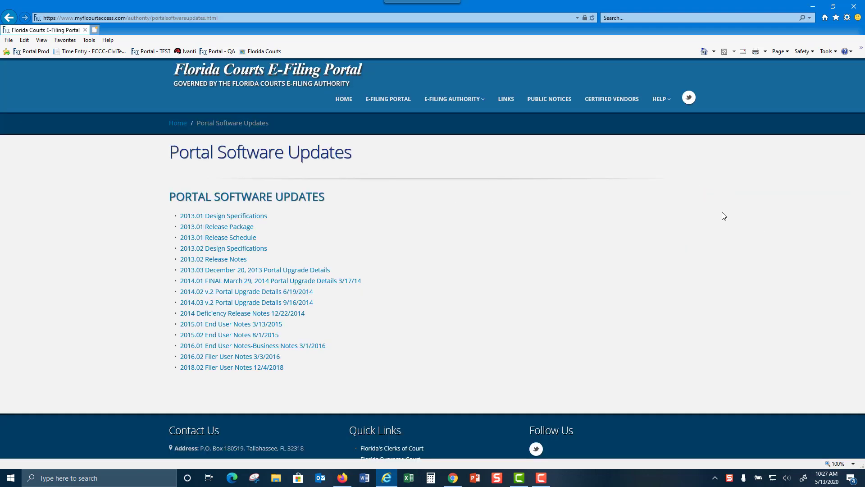
mouse_move(743, 228)
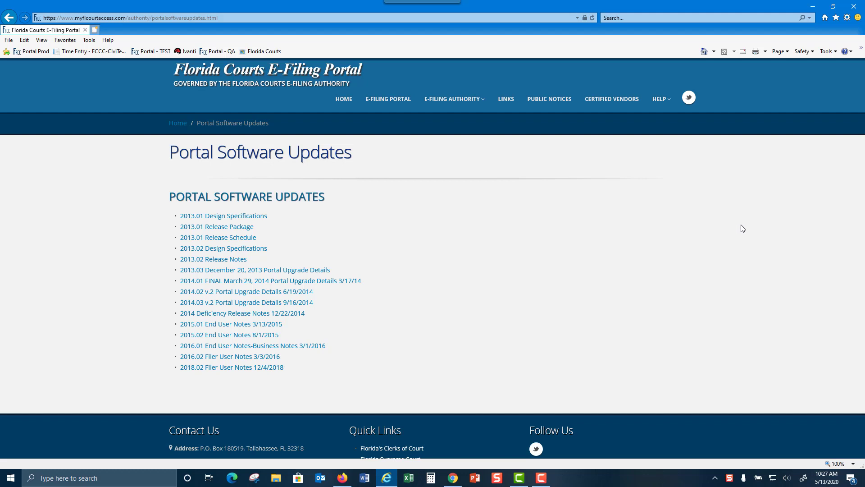
mouse_move(752, 223)
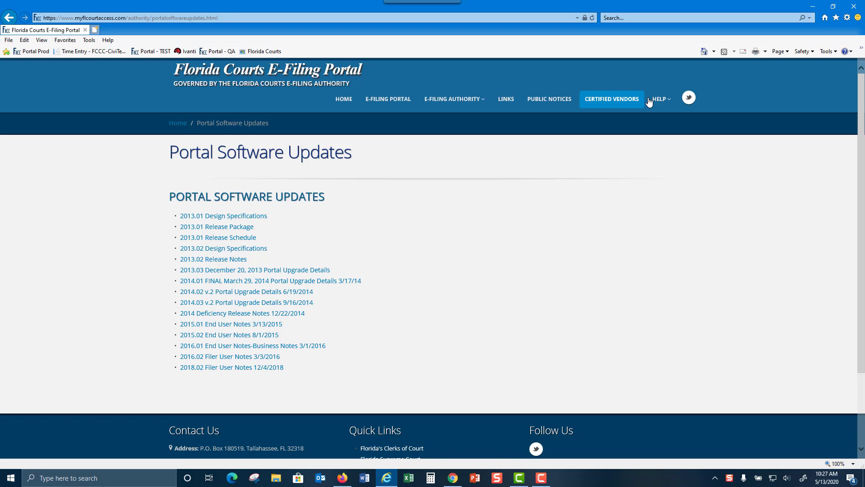
click(660, 99)
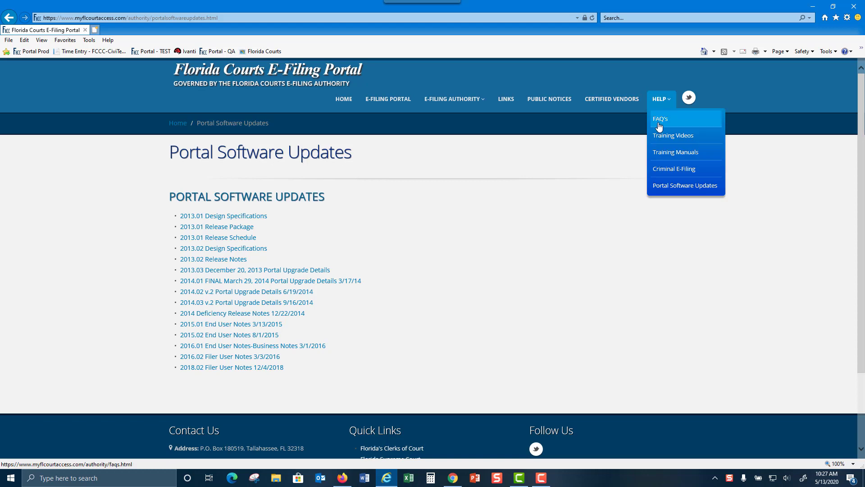
click(673, 135)
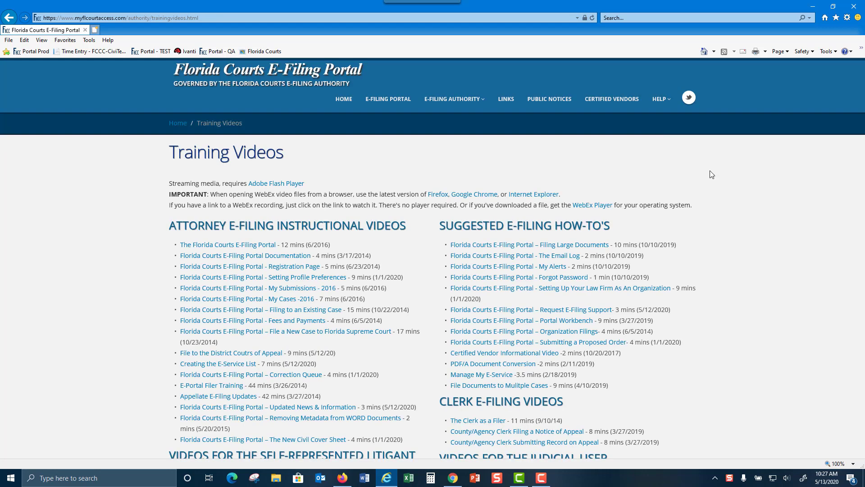
mouse_move(714, 187)
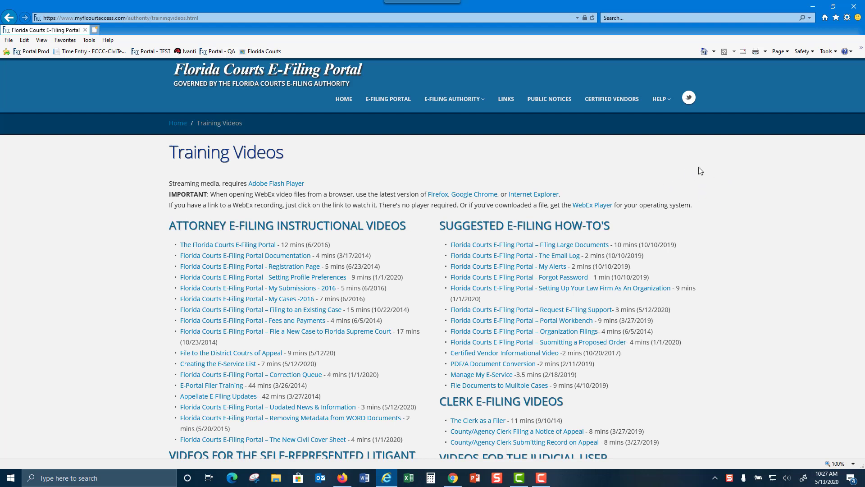
mouse_move(754, 182)
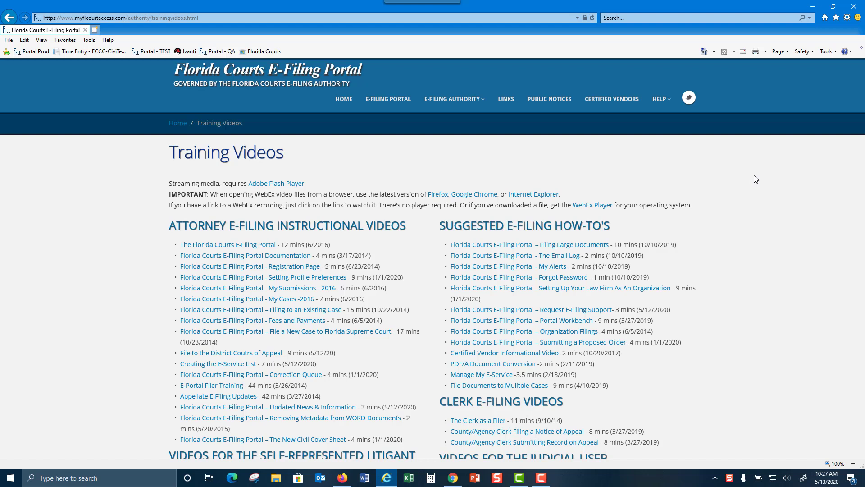
Step: Reopen the HELP menu's list of help resources over the Training Videos page
click(659, 98)
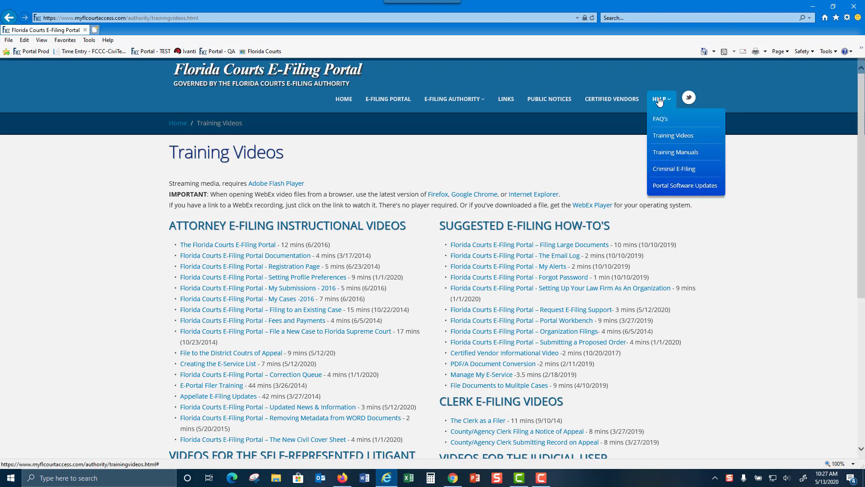
mouse_move(672, 135)
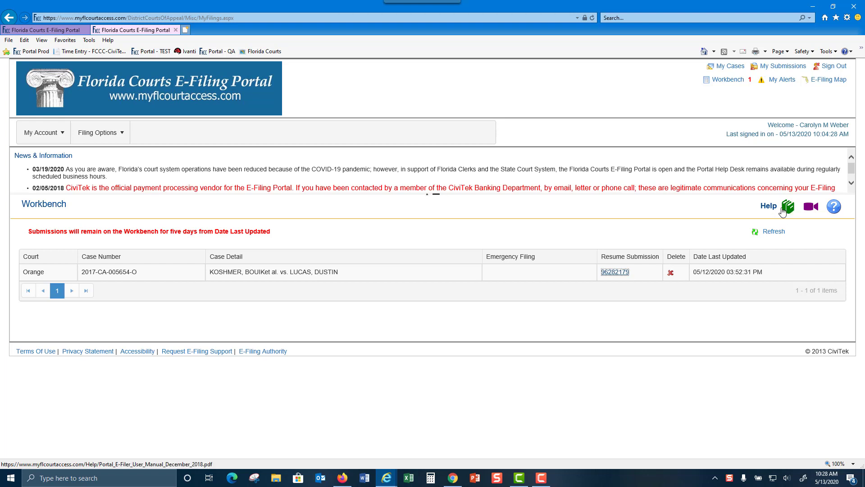
mouse_move(787, 206)
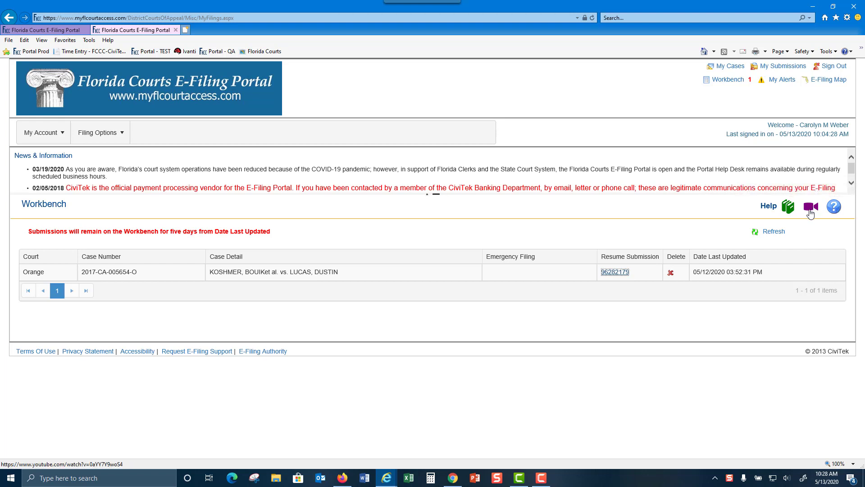
mouse_move(809, 209)
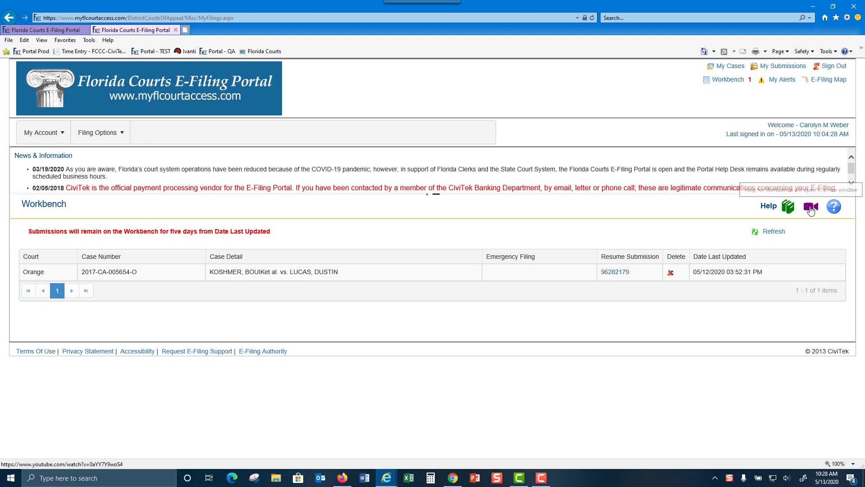
click(810, 207)
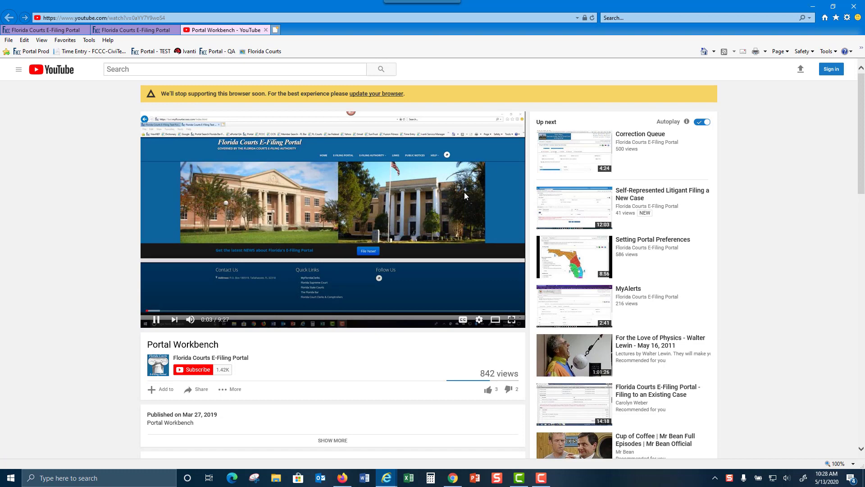
mouse_move(425, 181)
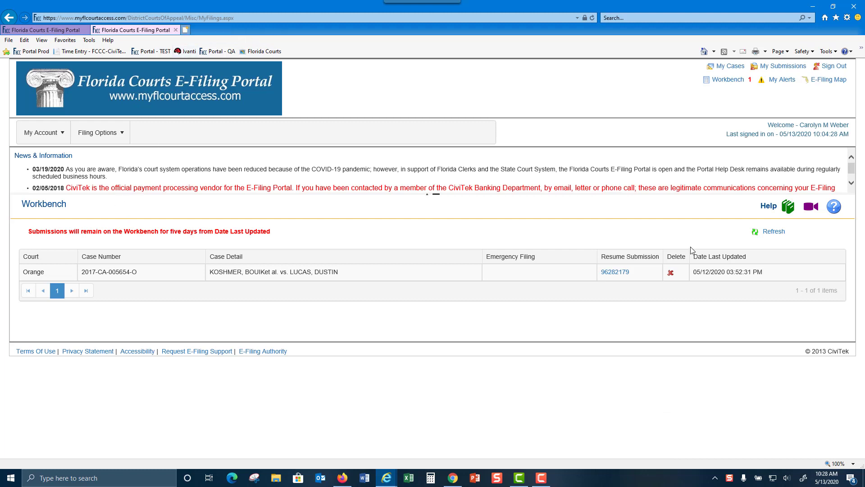
mouse_move(653, 241)
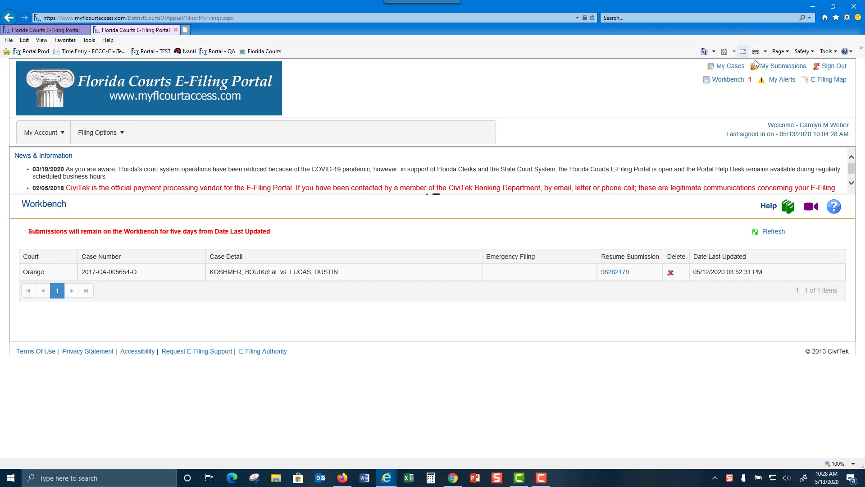
Step: Visit the My Submissions and E-Filing Map pages, then reopen the HELP menu
click(783, 66)
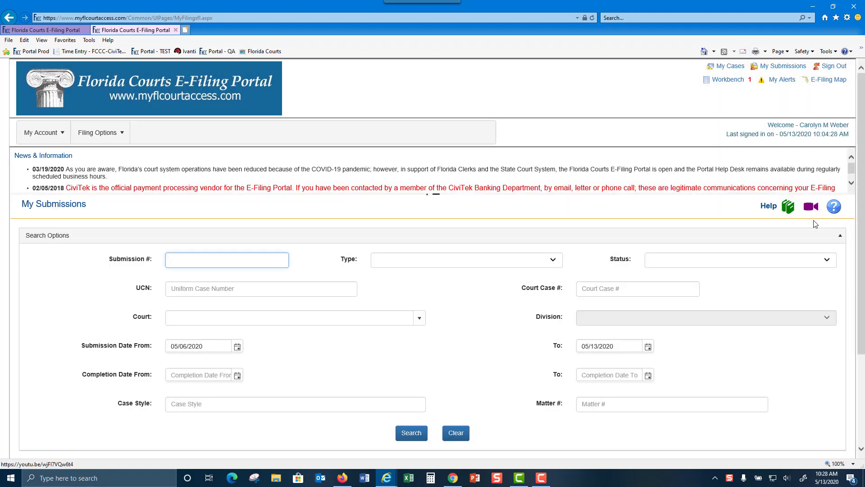
click(226, 260)
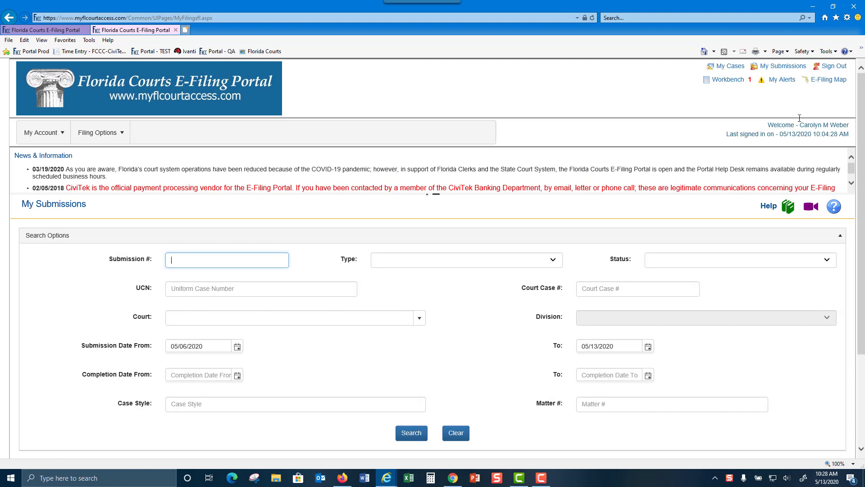
click(829, 79)
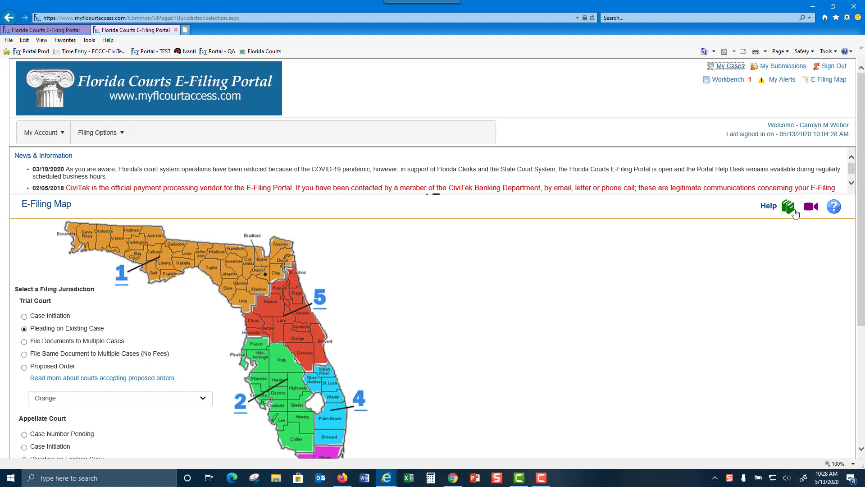
mouse_move(787, 207)
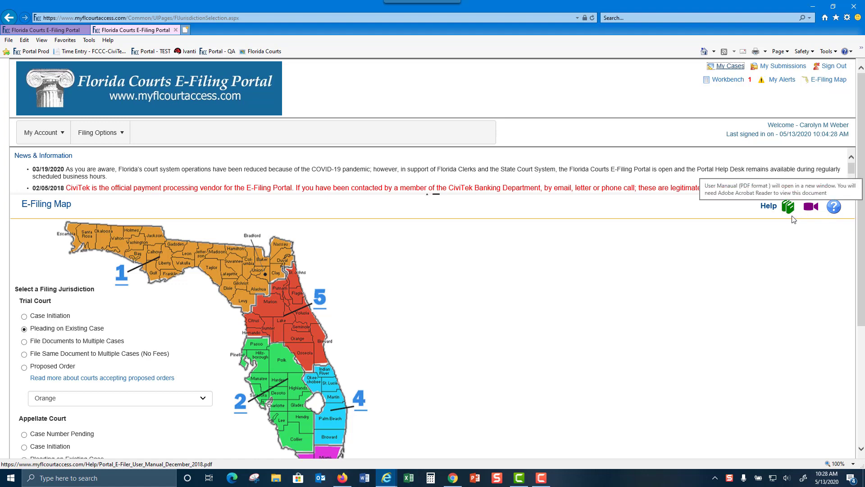
mouse_move(161, 128)
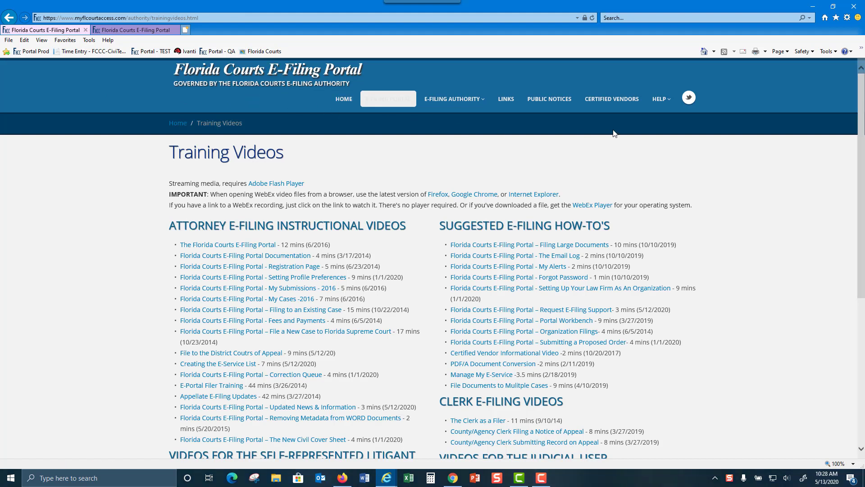
click(659, 98)
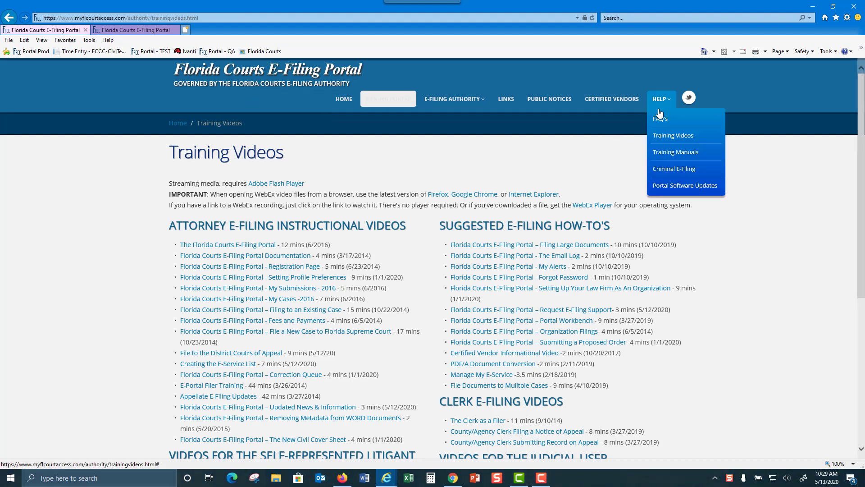
mouse_move(675, 153)
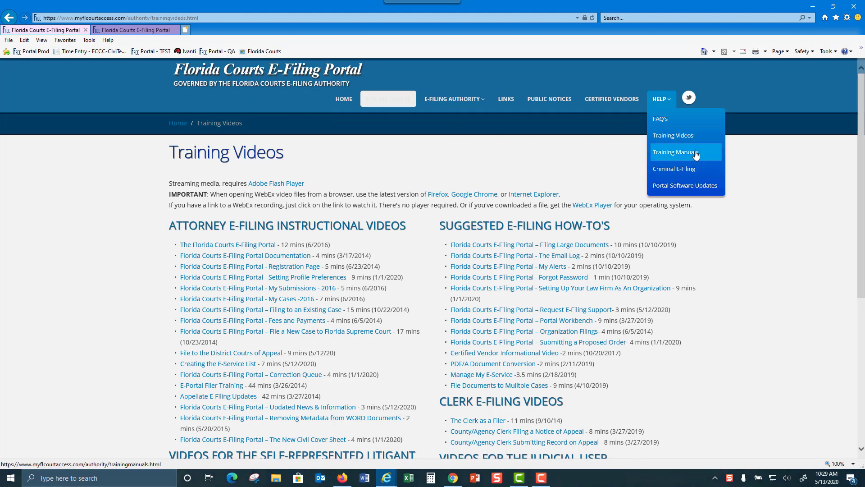